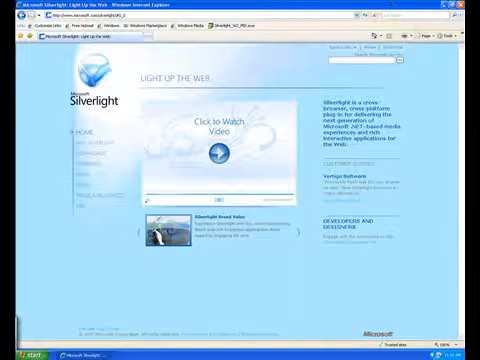
# - Leave the Silverlight page and reach the Add or Remove Programs installed-programs list
pyautogui.click(465, 8)
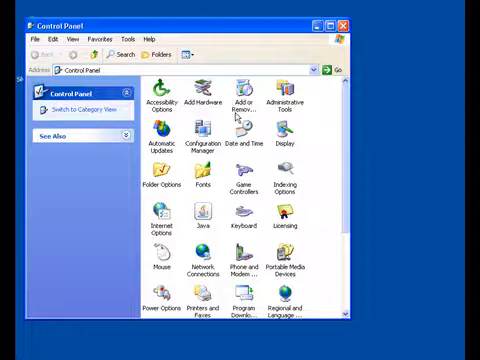
pyautogui.click(251, 99)
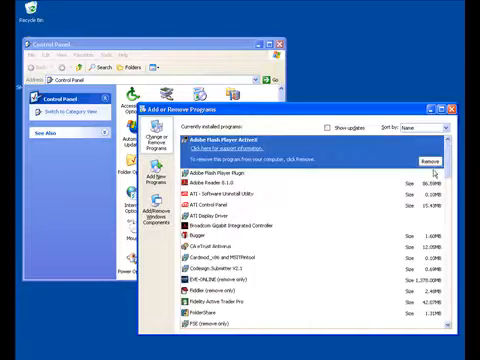
# - Scroll the installed list down to the Microsoft entries so Microsoft Silverlight appears
pyautogui.scroll(-3)
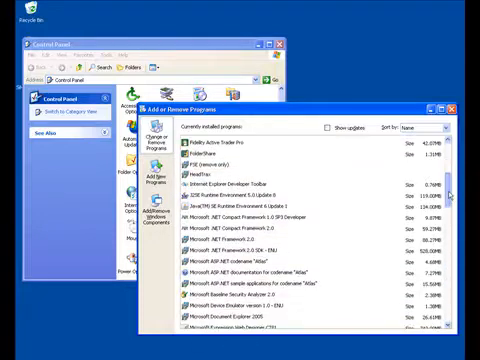
pyautogui.scroll(-3)
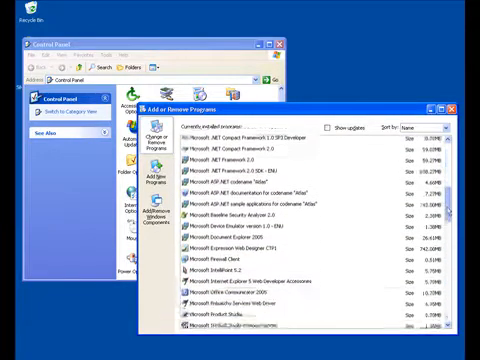
pyautogui.scroll(-3)
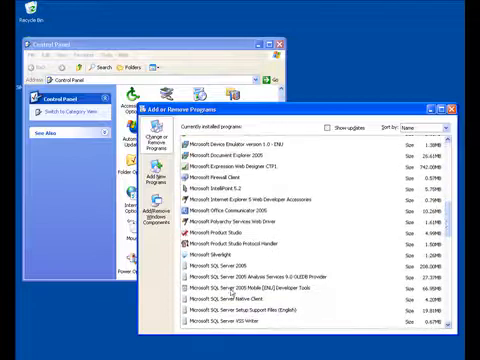